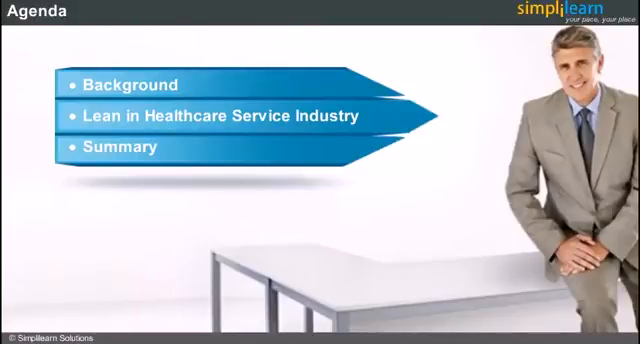
key("Right")
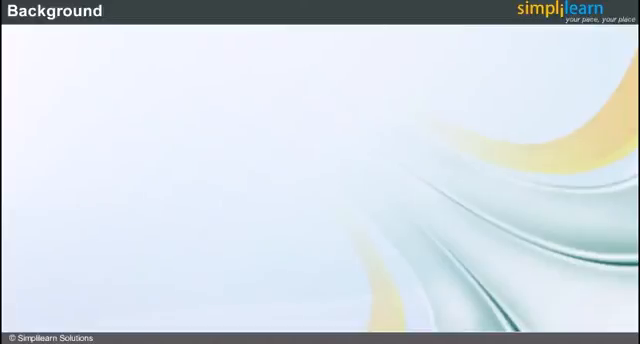